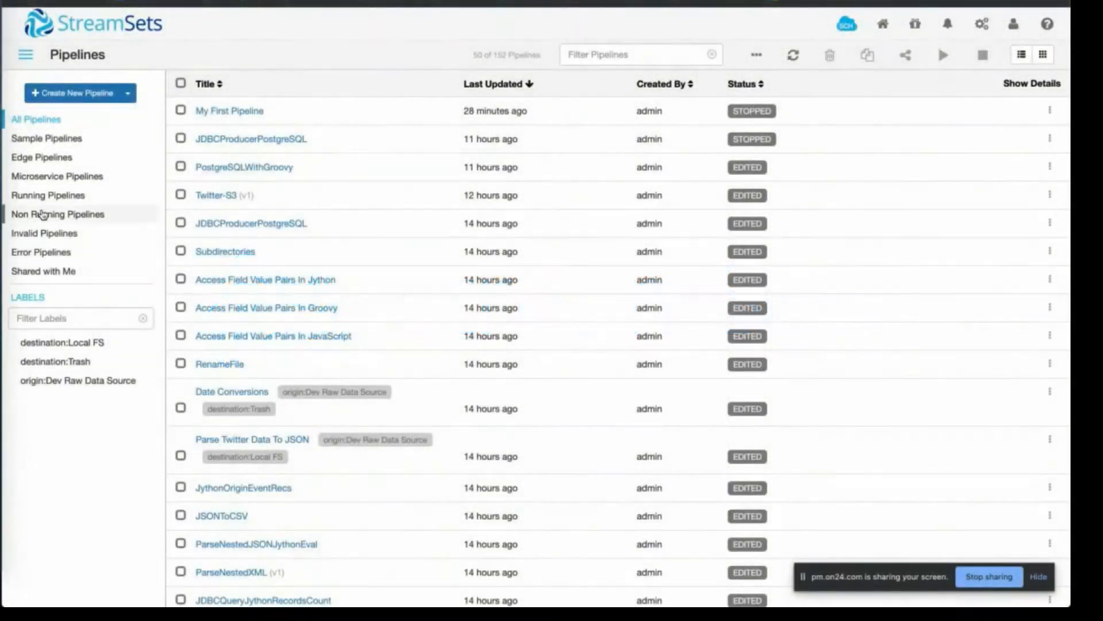
# Filter the Pipelines page to show only the three sample pipelines.
pyautogui.click(47, 138)
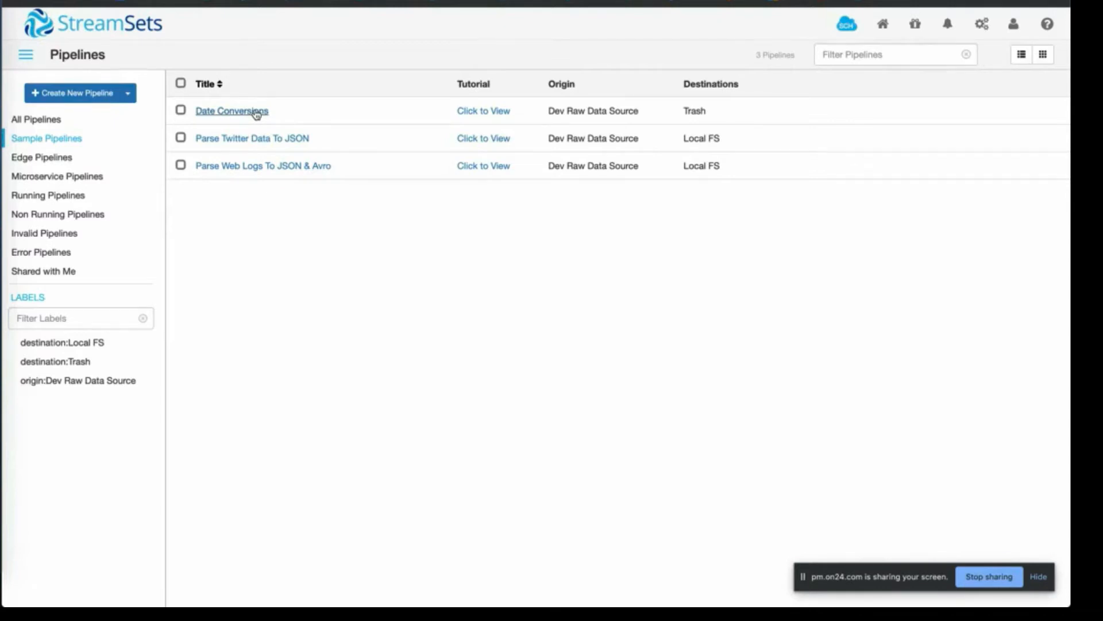
# Open the Date Conversions sample pipeline to view its four stages ending in Trash.
pyautogui.click(231, 110)
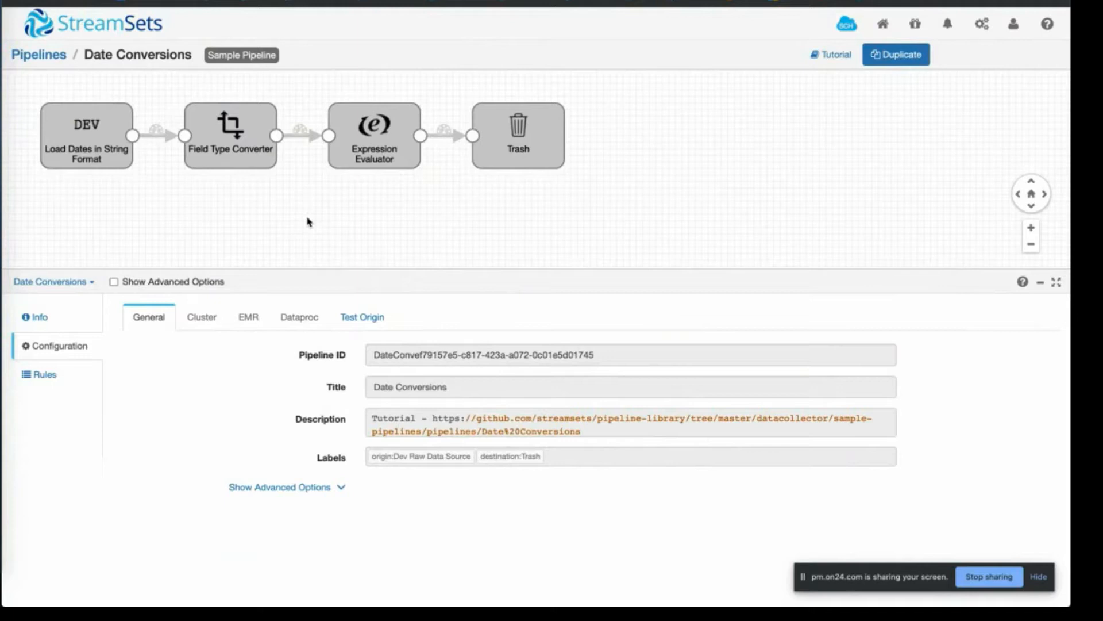
pyautogui.moveTo(780, 141)
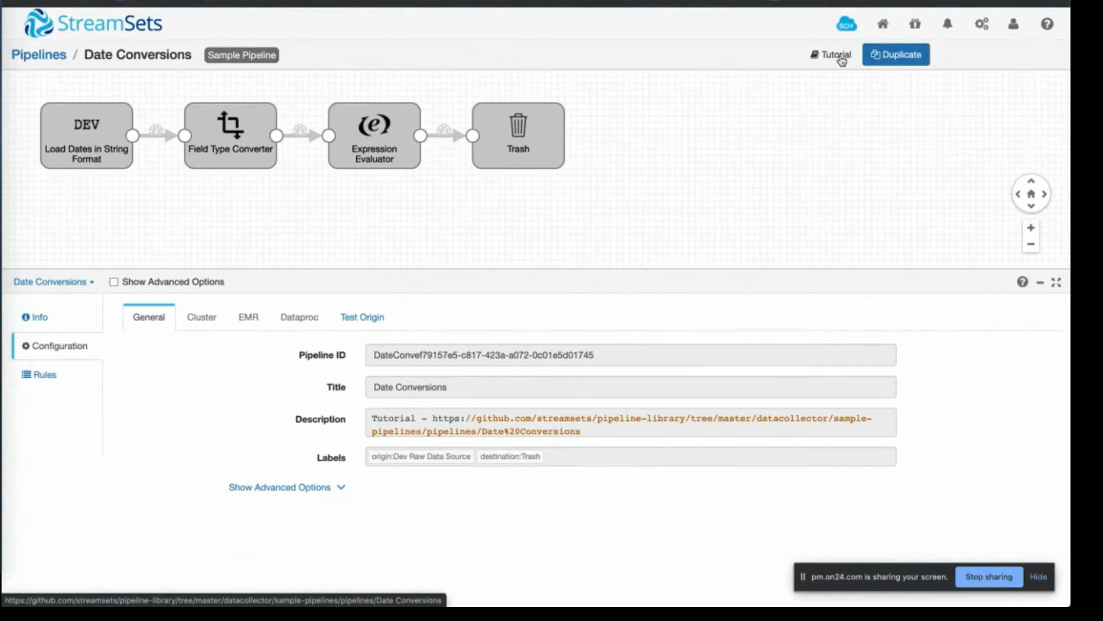
# Read through the Date Conversions GitHub tutorial on string-date input and Field Type Converter results.
pyautogui.click(834, 54)
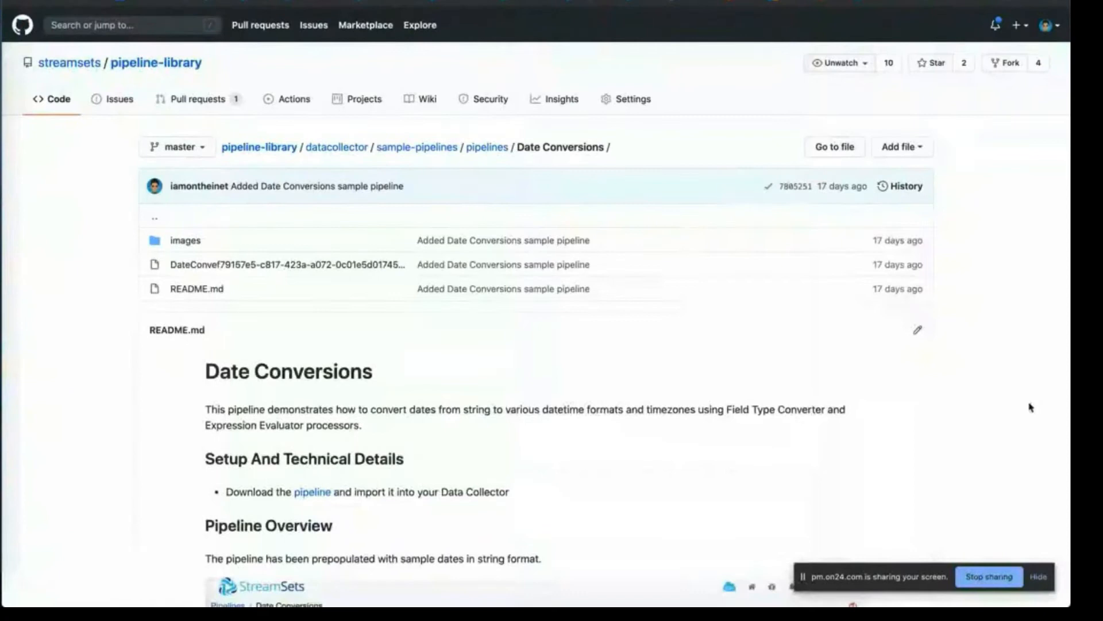
pyautogui.scroll(-3)
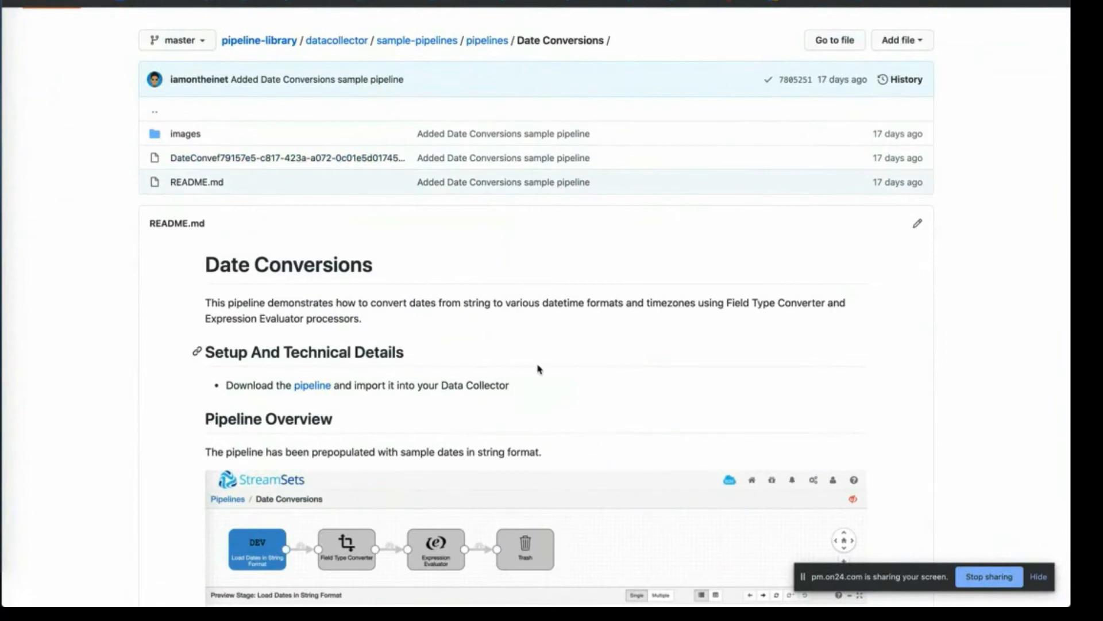
pyautogui.moveTo(1007, 454)
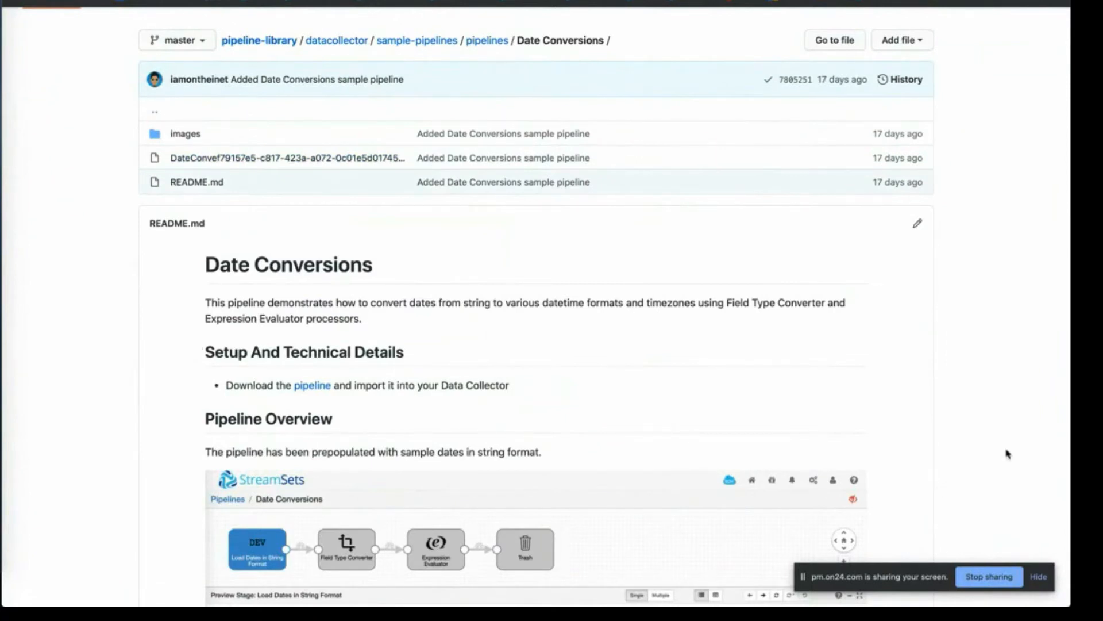
pyautogui.scroll(-3)
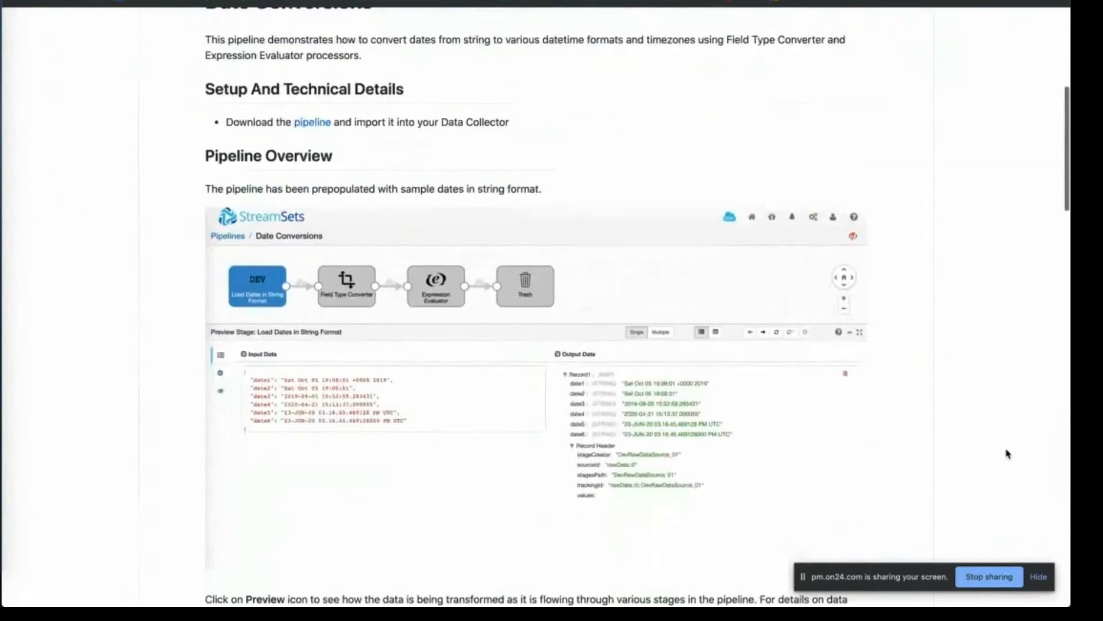
pyautogui.scroll(-3)
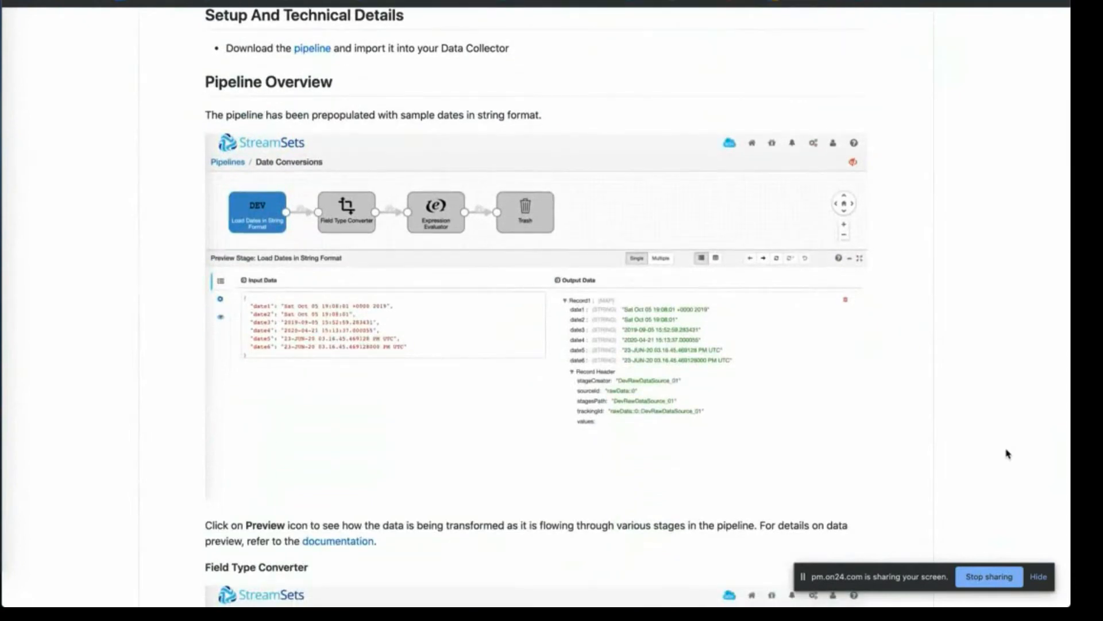
pyautogui.scroll(-3)
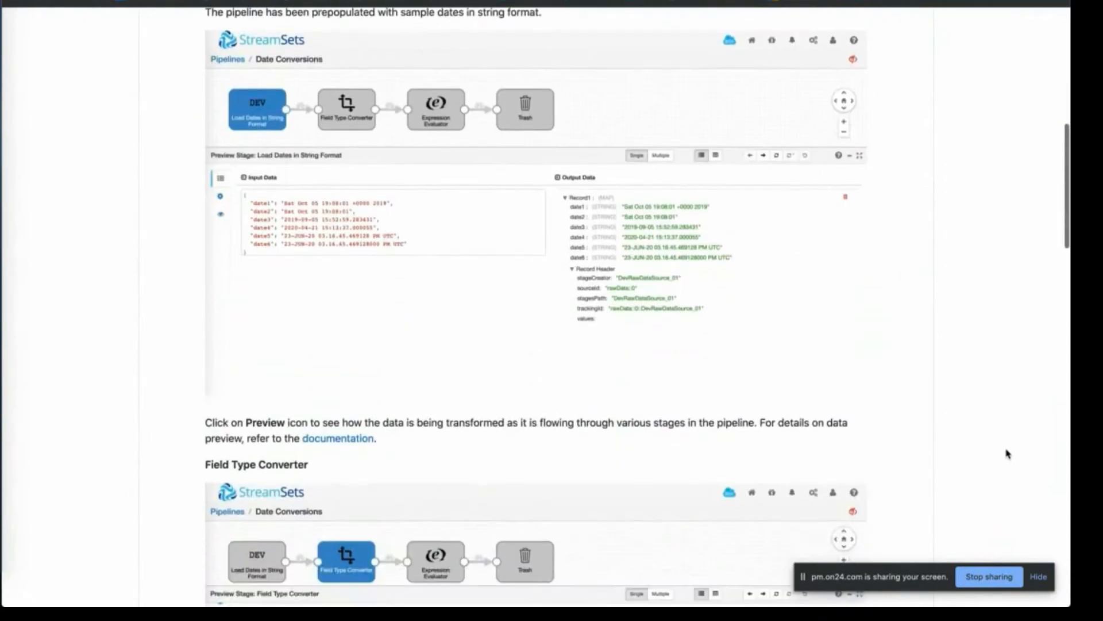
pyautogui.scroll(-3)
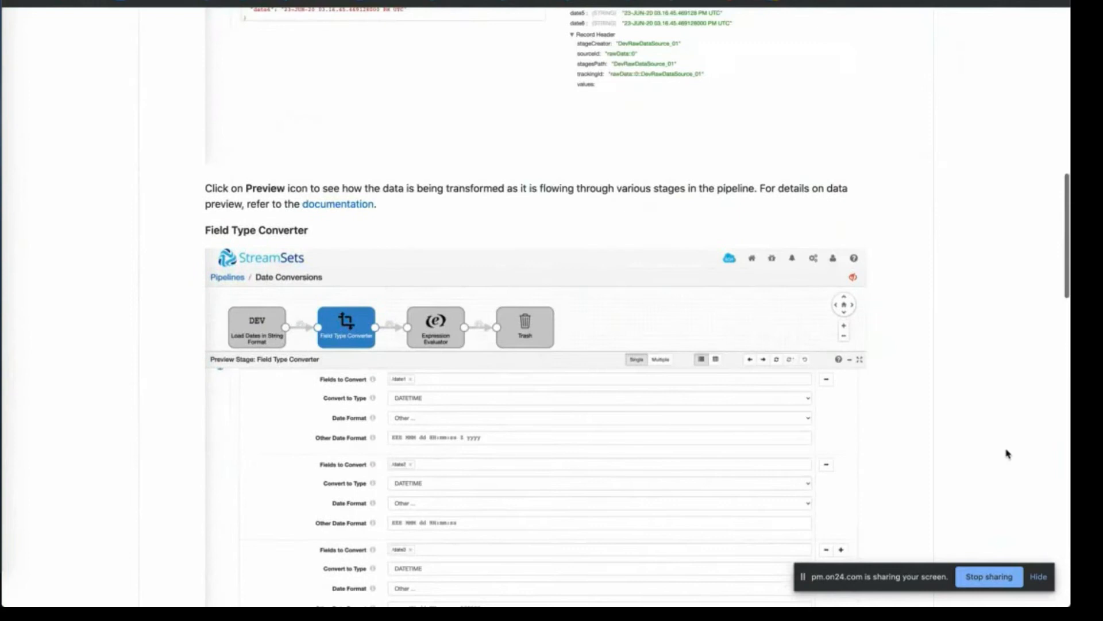
pyautogui.scroll(-3)
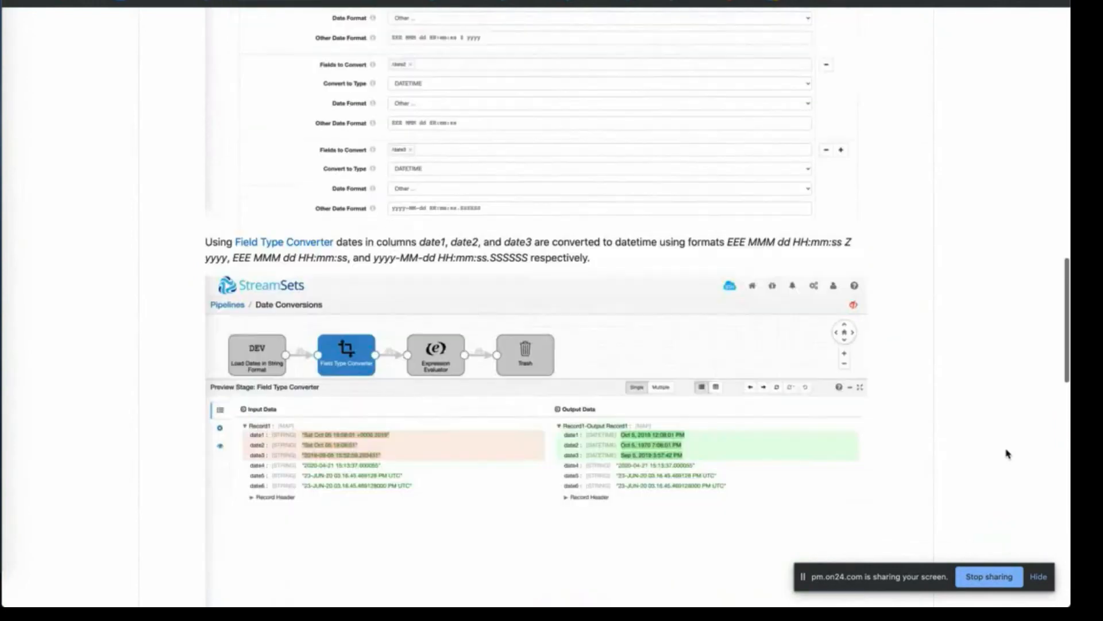
pyautogui.scroll(-3)
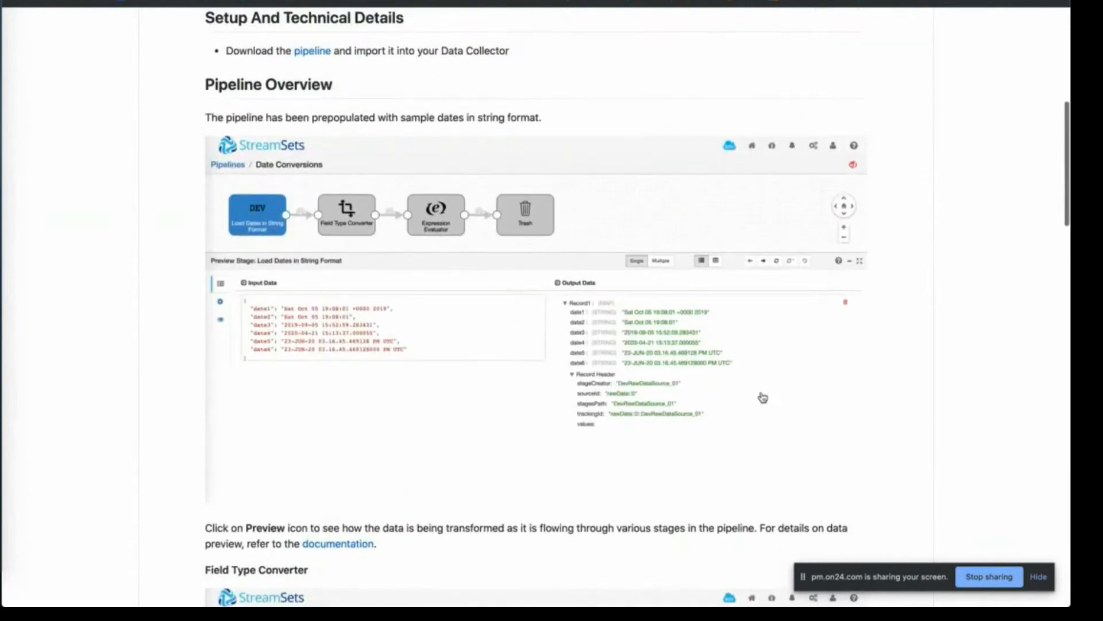
pyautogui.moveTo(349, 335)
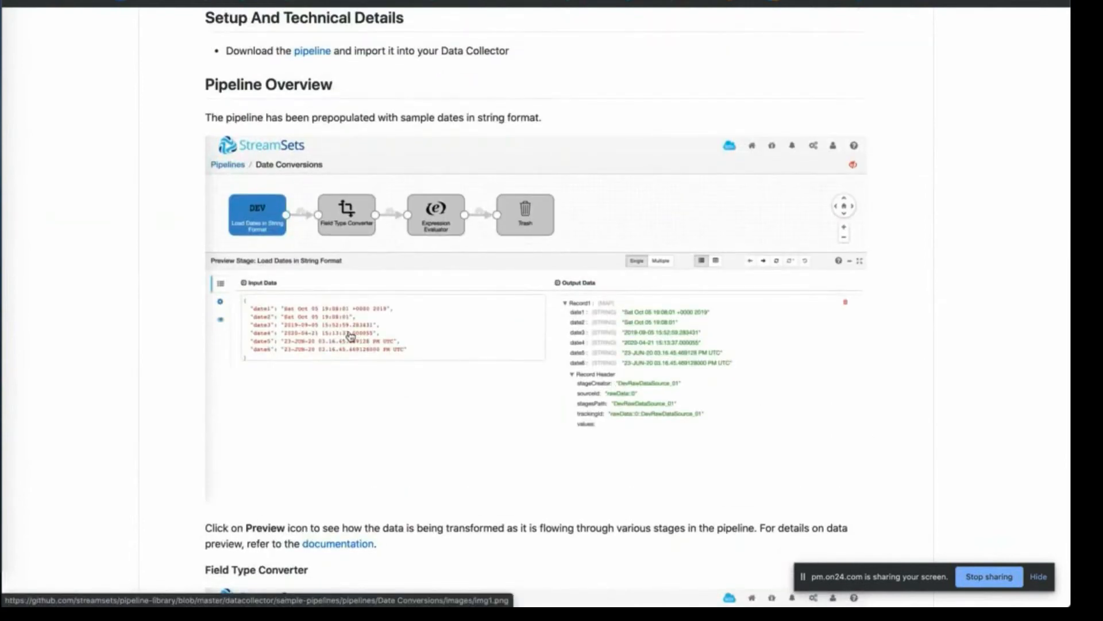
pyautogui.moveTo(393, 410)
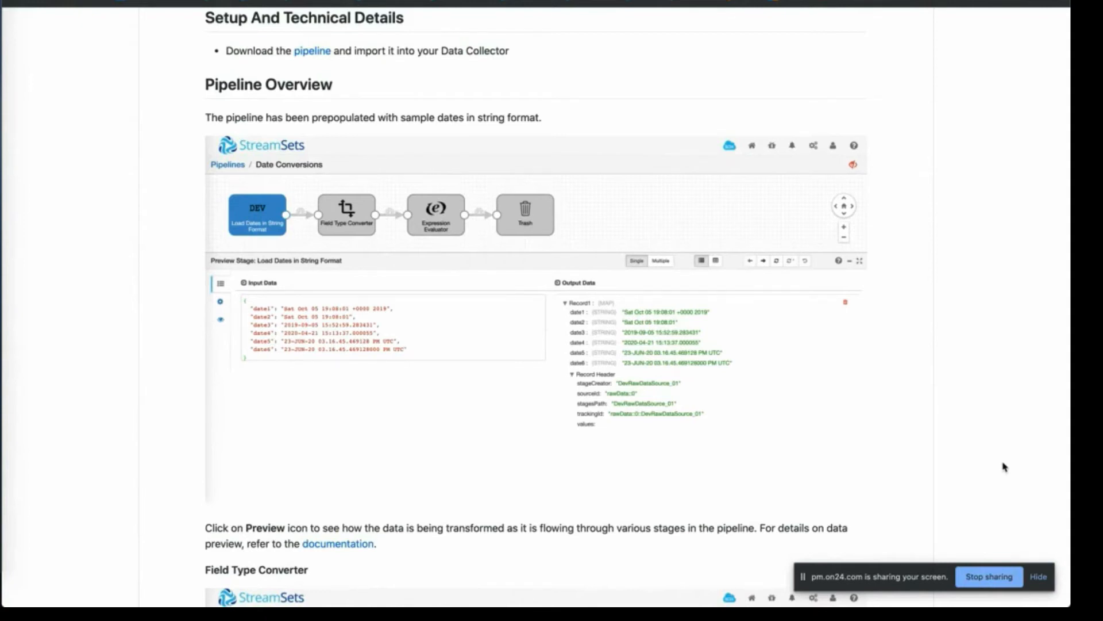
pyautogui.moveTo(984, 466)
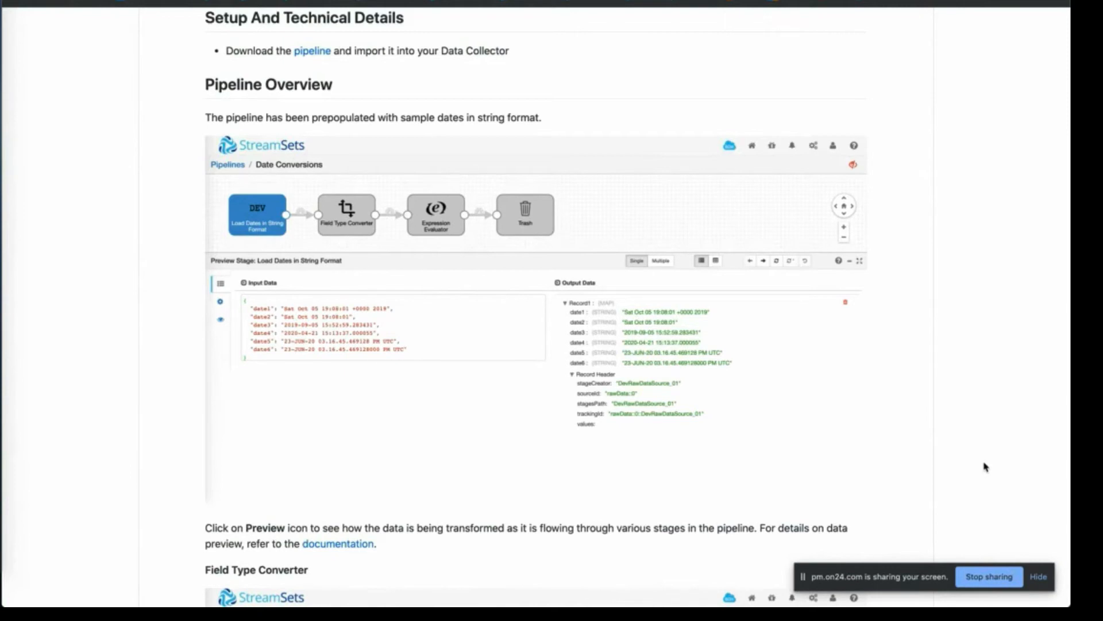
pyautogui.scroll(-3)
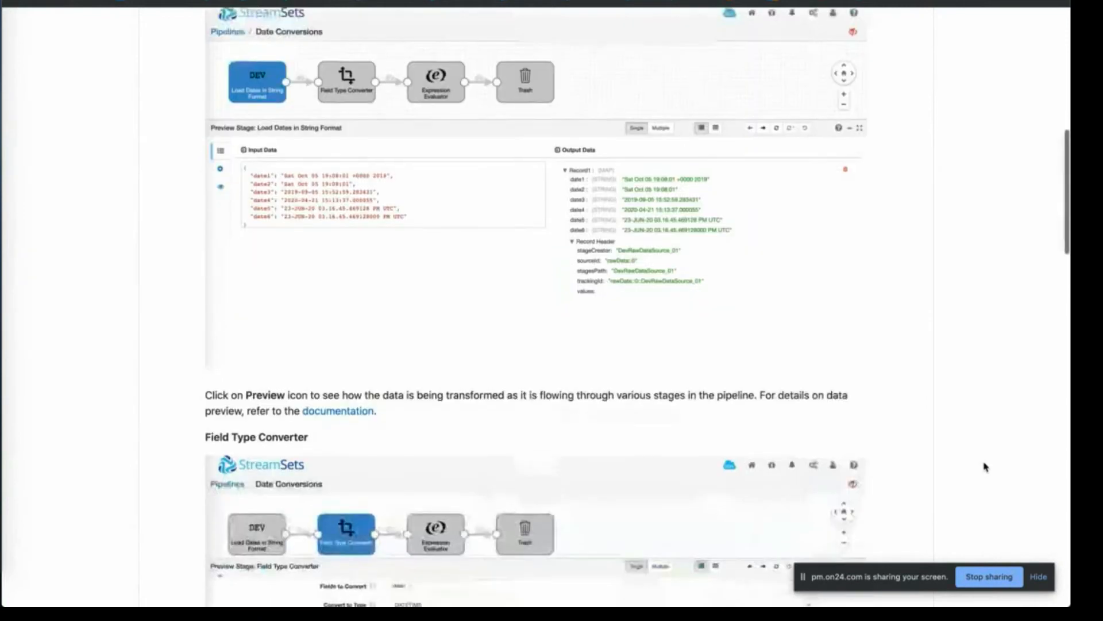
pyautogui.scroll(-3)
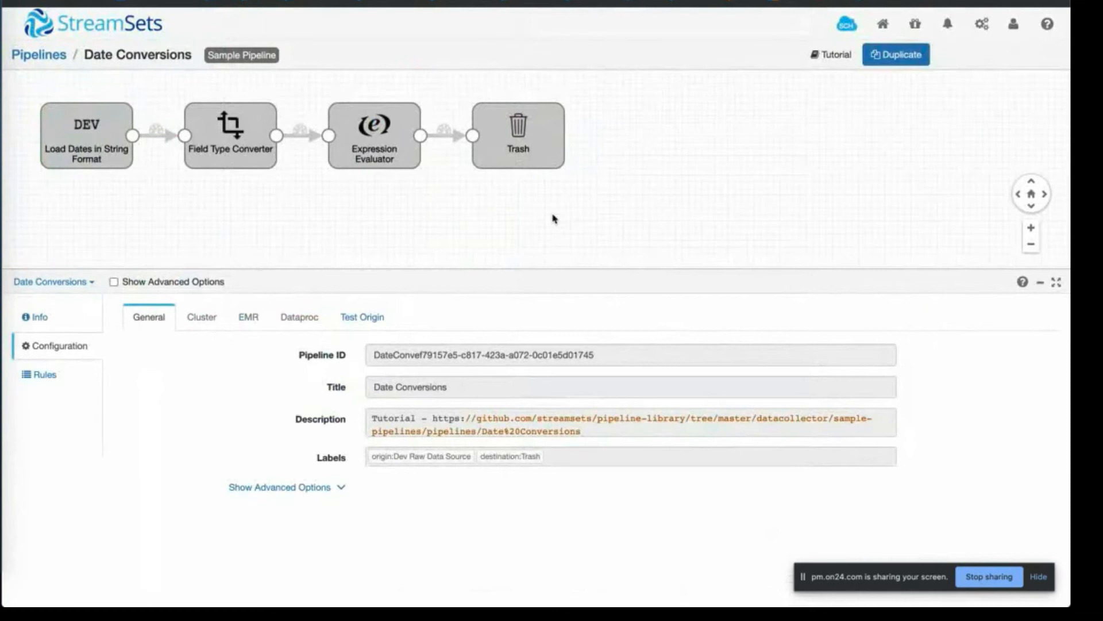
pyautogui.moveTo(875, 128)
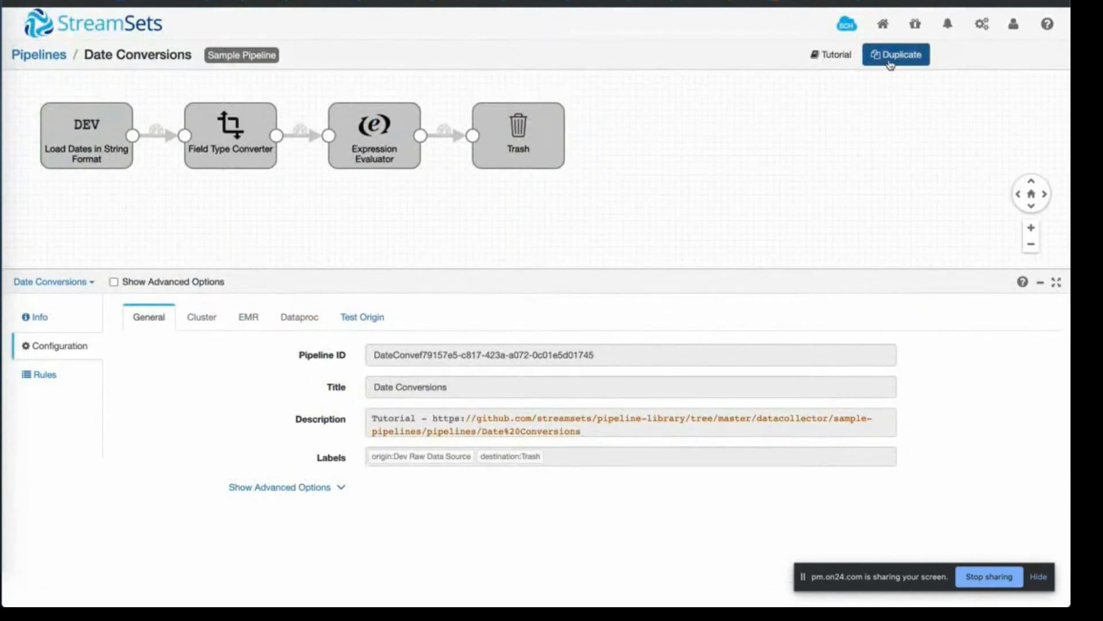
# Duplicate the Date Conversions sample pipeline into a new editable pipeline.
pyautogui.click(896, 54)
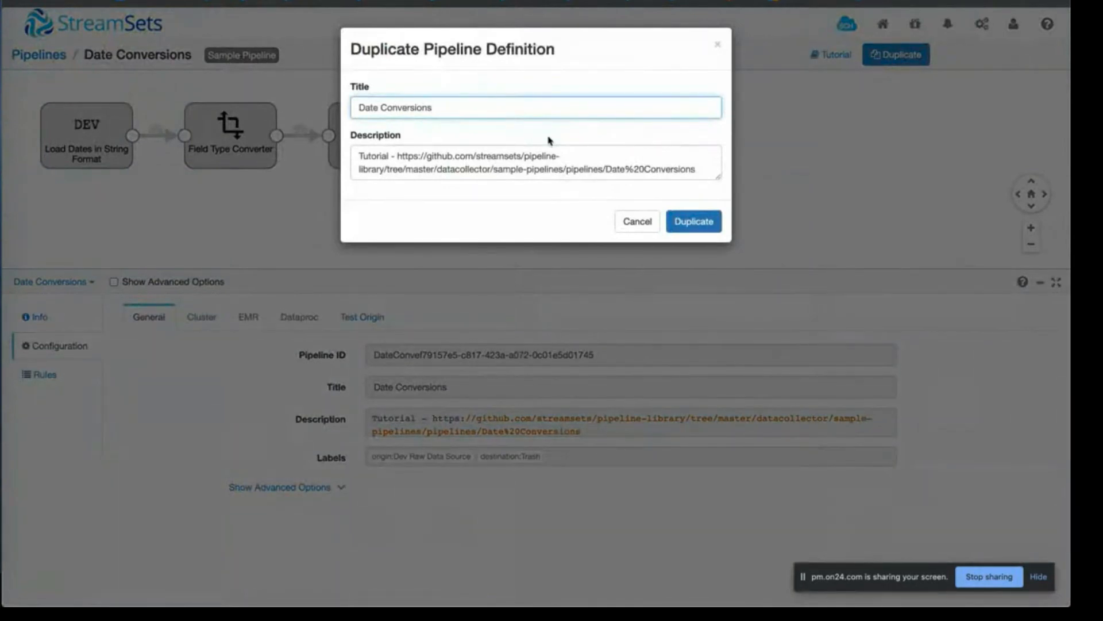
pyautogui.click(692, 220)
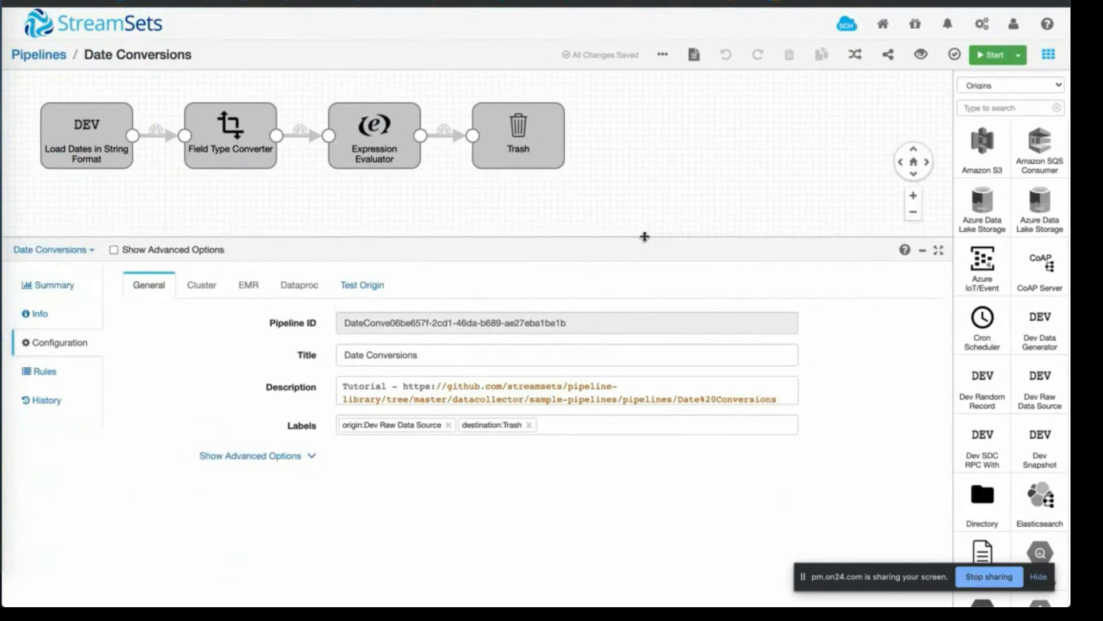
pyautogui.moveTo(709, 194)
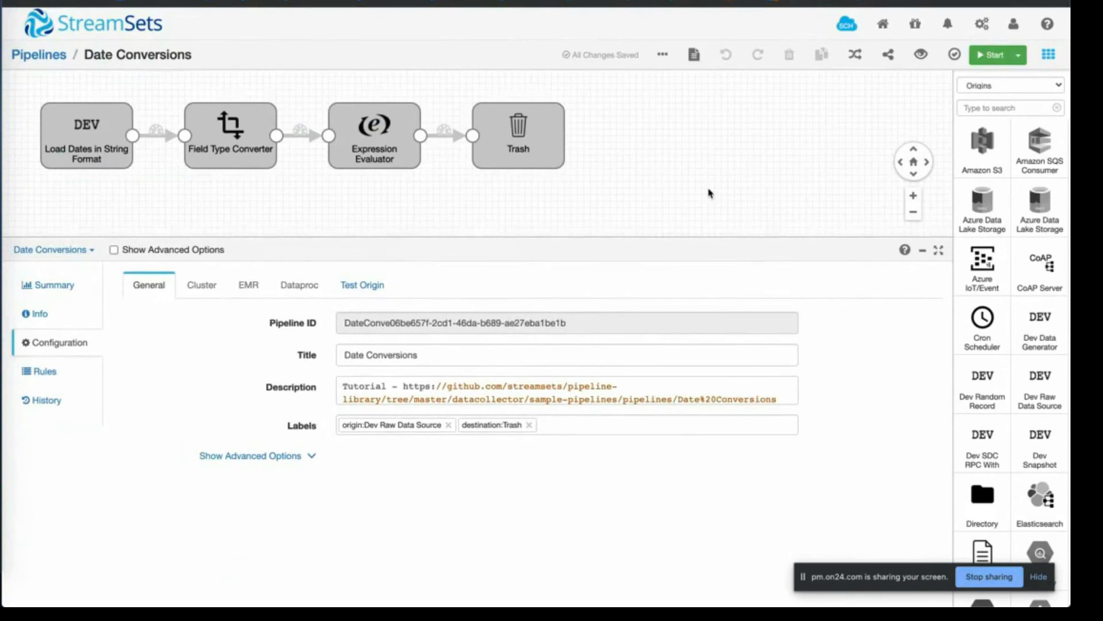
pyautogui.moveTo(612, 410)
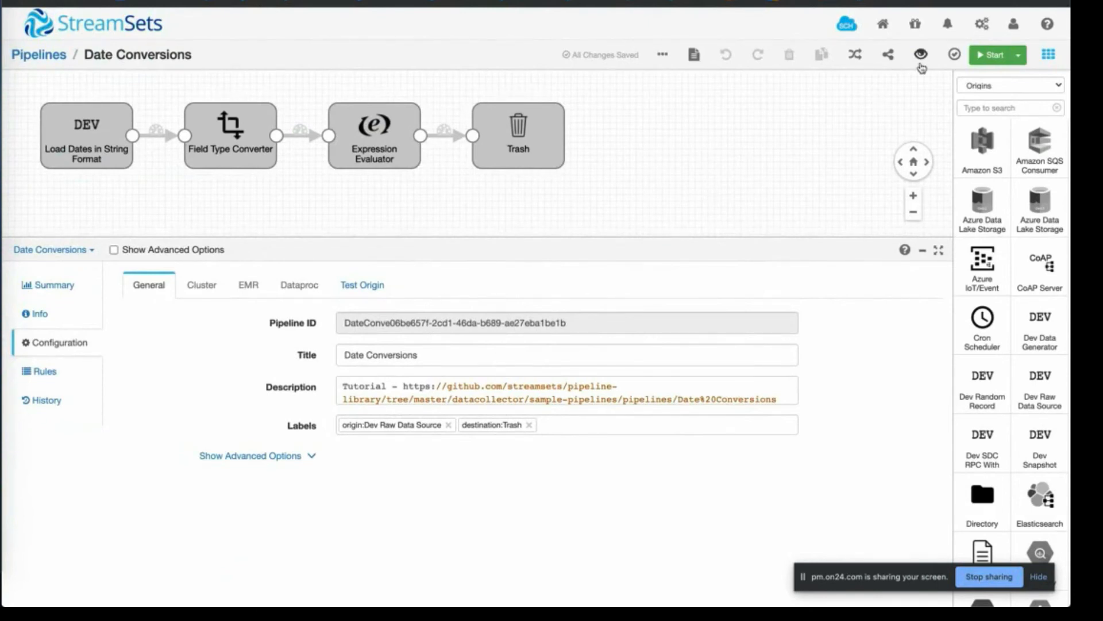
# Preview the copy and inspect Field Type Converter converting date1, date2, date3 to datetime.
pyautogui.click(921, 54)
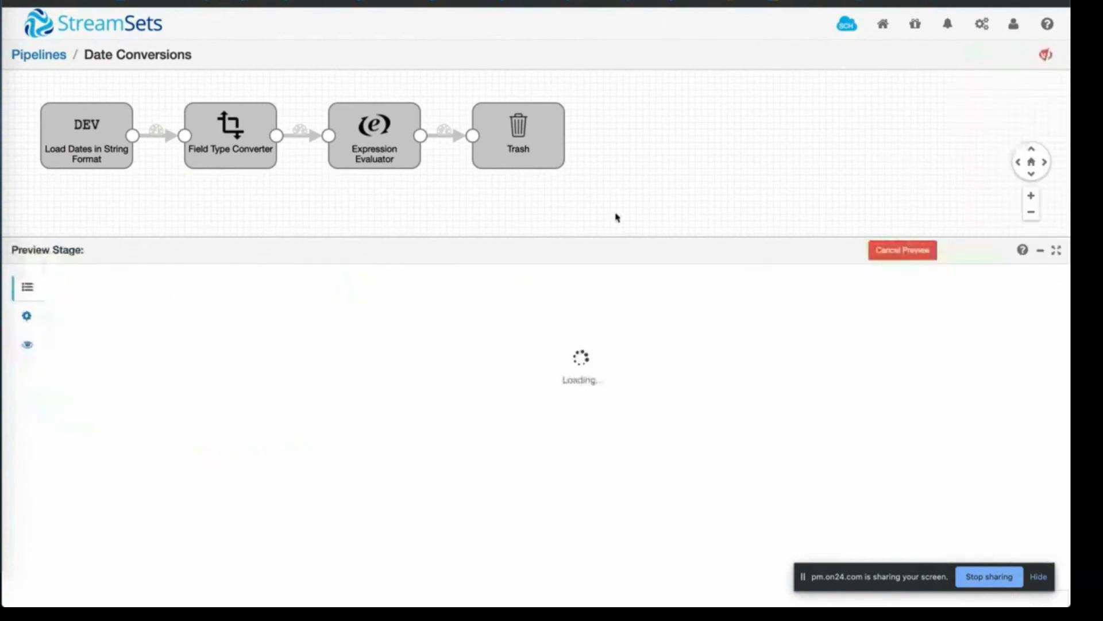
pyautogui.click(86, 134)
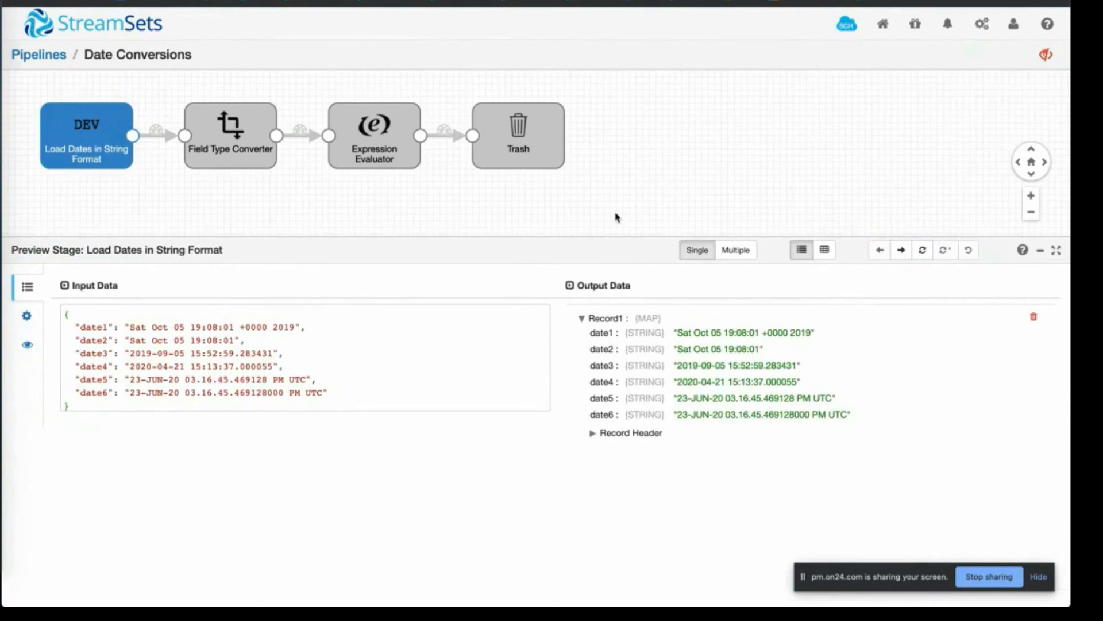
pyautogui.moveTo(294, 392)
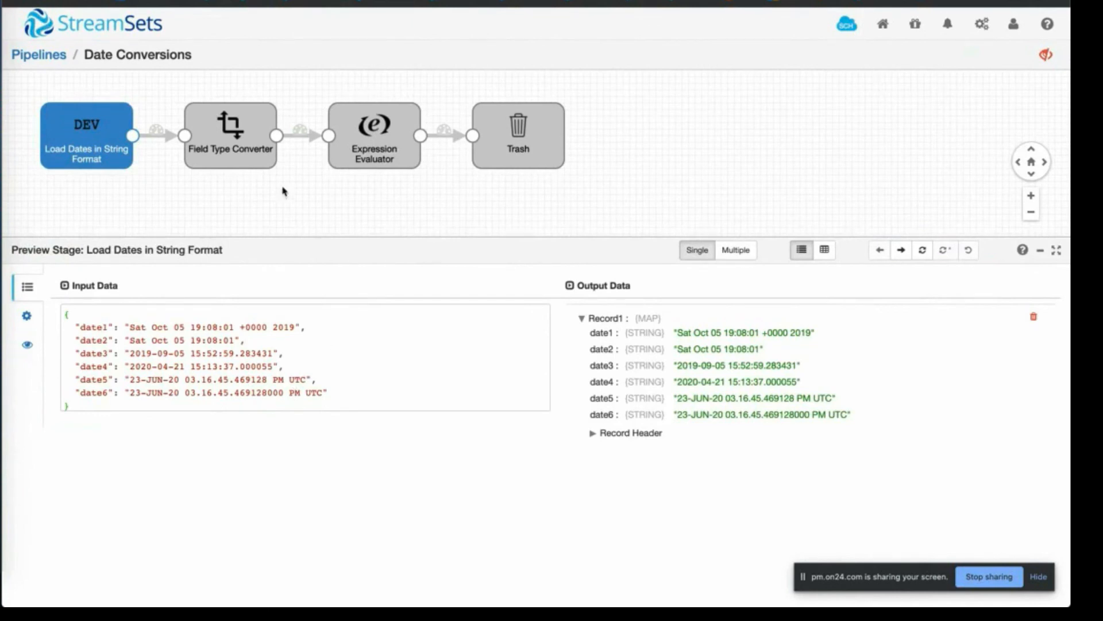
pyautogui.click(230, 134)
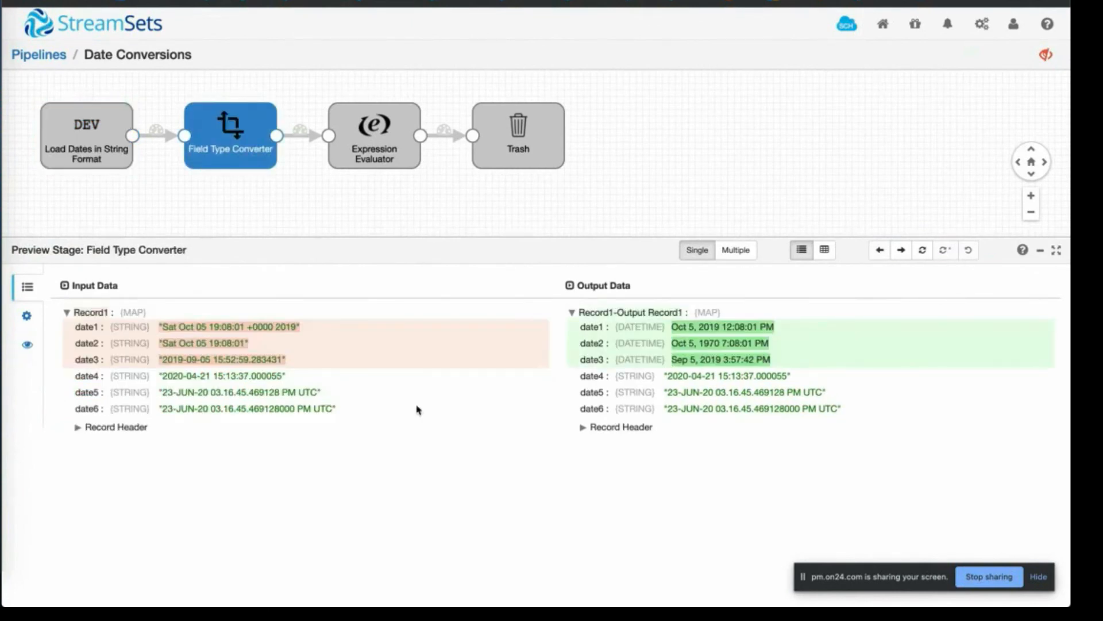
pyautogui.moveTo(405, 362)
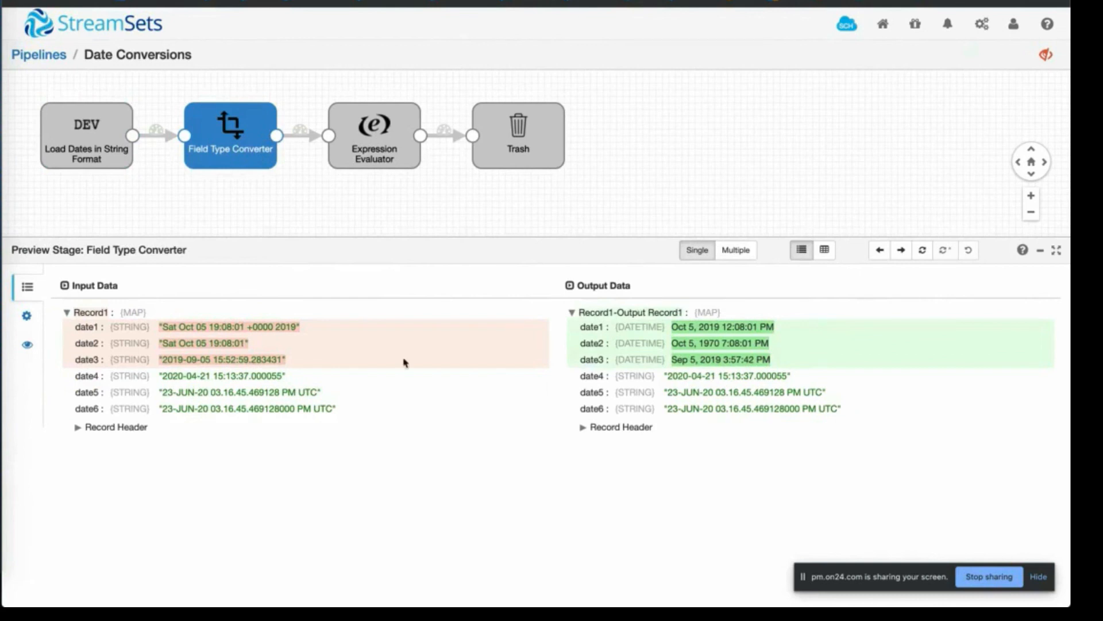
pyautogui.click(375, 134)
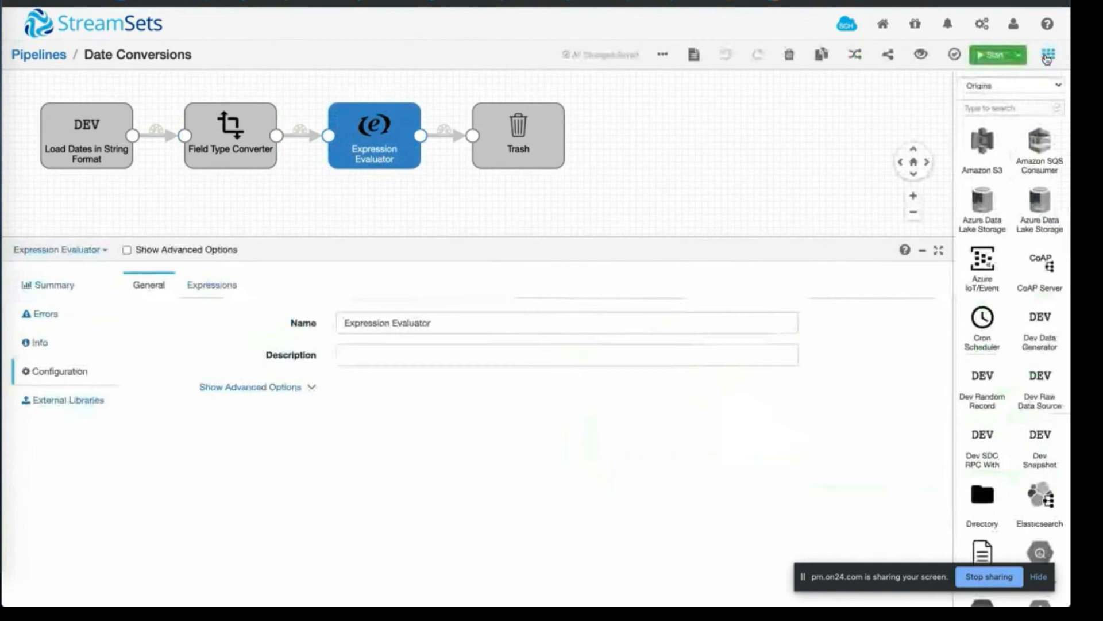
# Show the Expression Evaluator expressions defining date3_GMT, date4_CST, date5_CST and date6_EST.
pyautogui.click(212, 284)
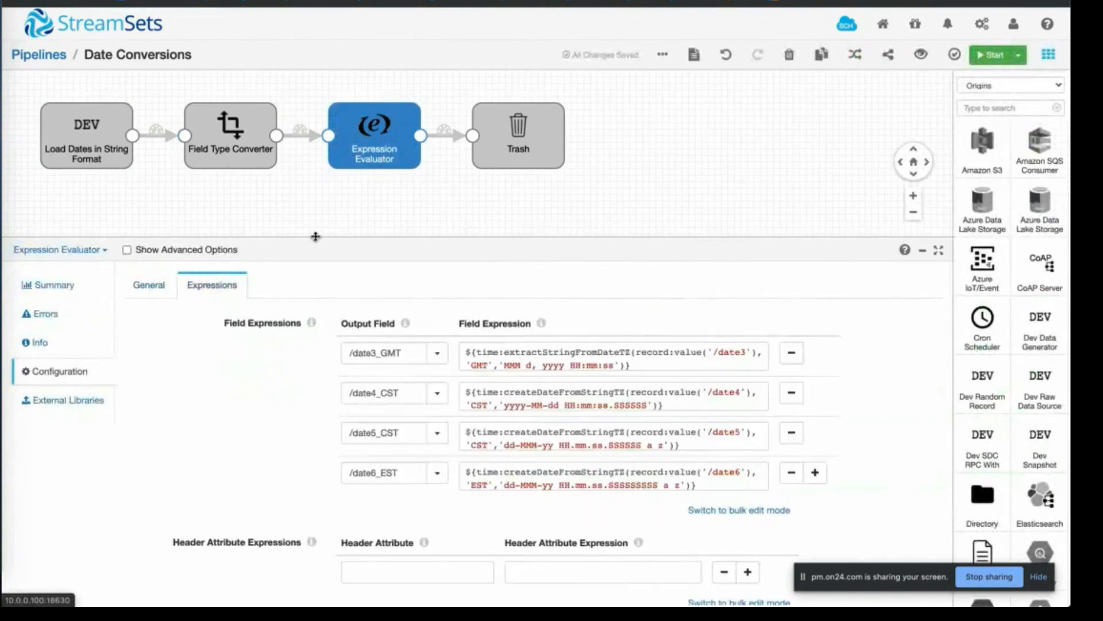